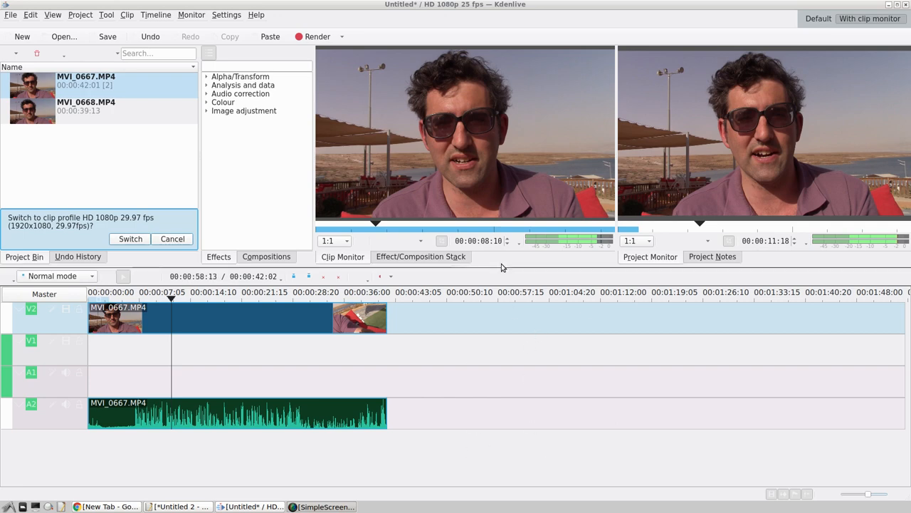
{"action": "mouse_move", "coordinate": [20, 25]}
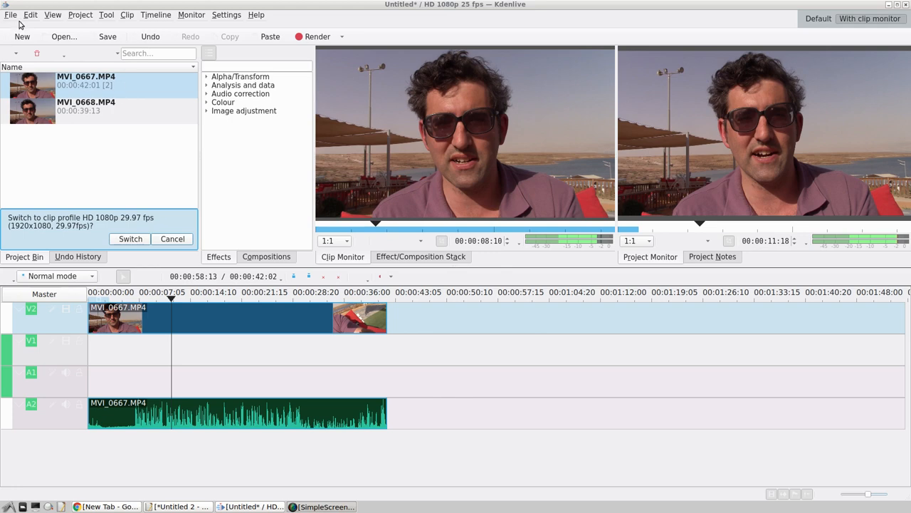
Step: Bring up the Save Layout dialog from the View menu after a first look at the panel list
{"action": "left_click", "coordinate": [51, 14]}
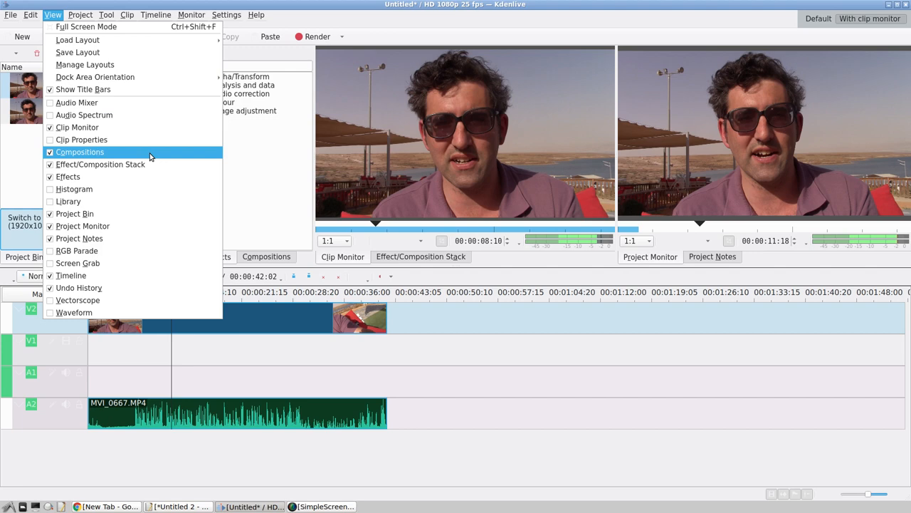
{"action": "mouse_move", "coordinate": [131, 89]}
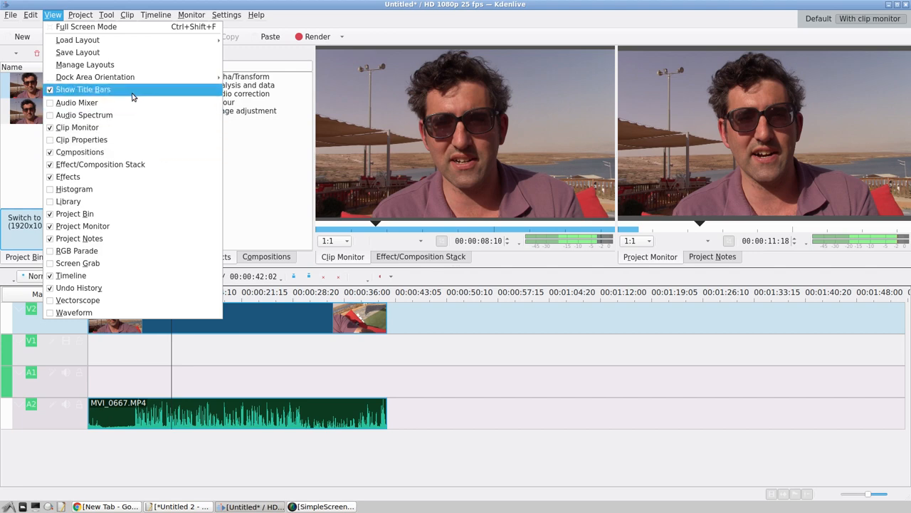
{"action": "mouse_move", "coordinate": [142, 131]}
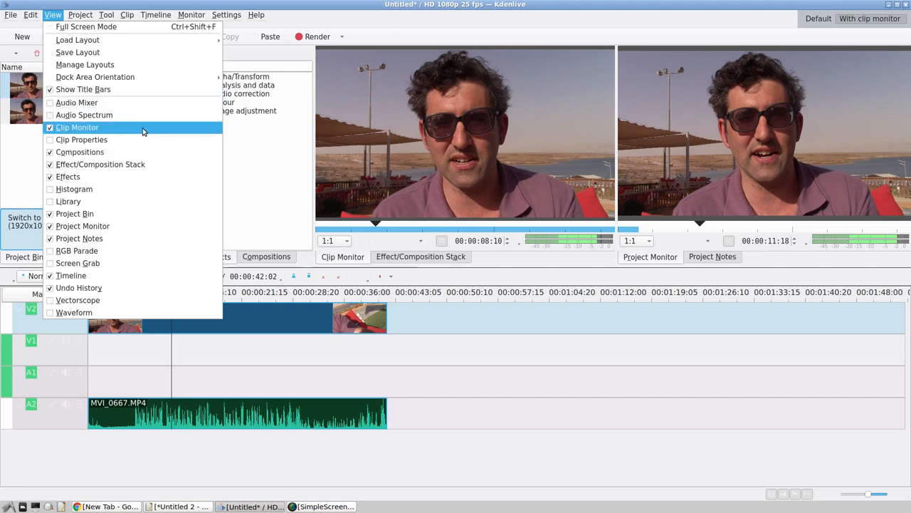
{"action": "mouse_move", "coordinate": [109, 131]}
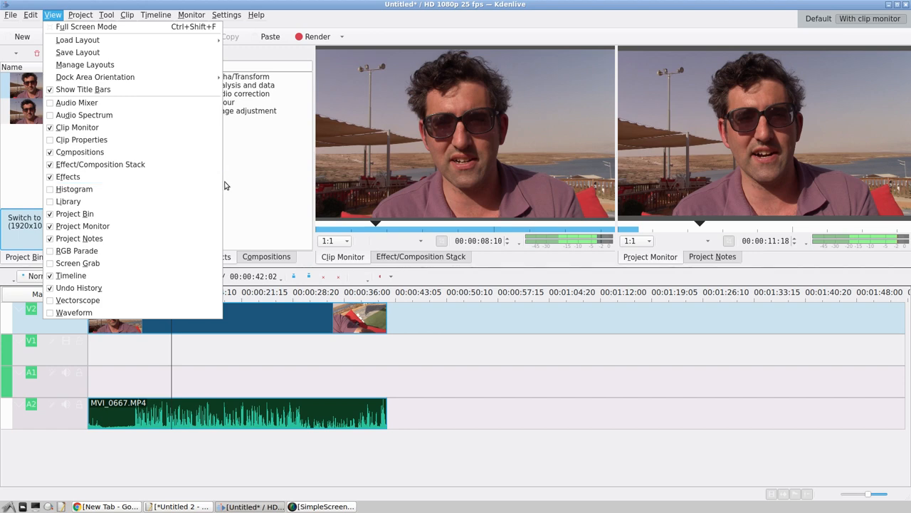
{"action": "mouse_move", "coordinate": [74, 188]}
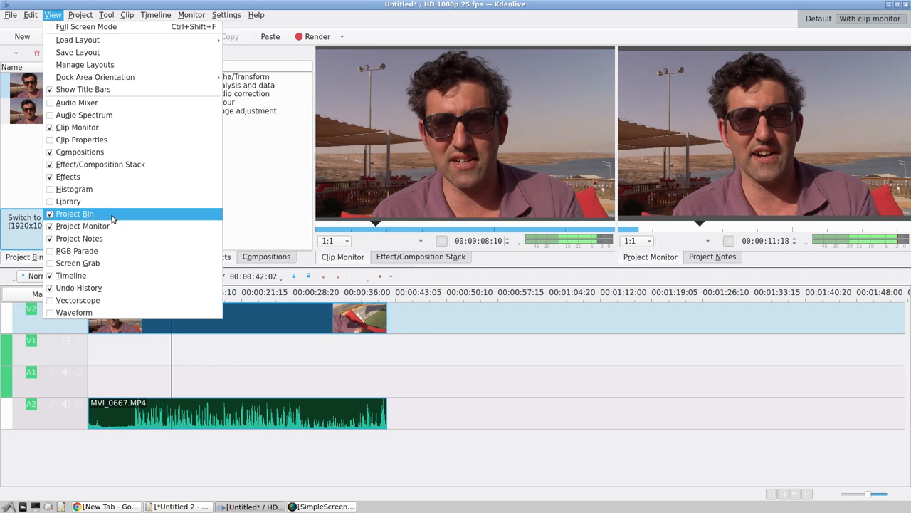
{"action": "mouse_move", "coordinate": [111, 240]}
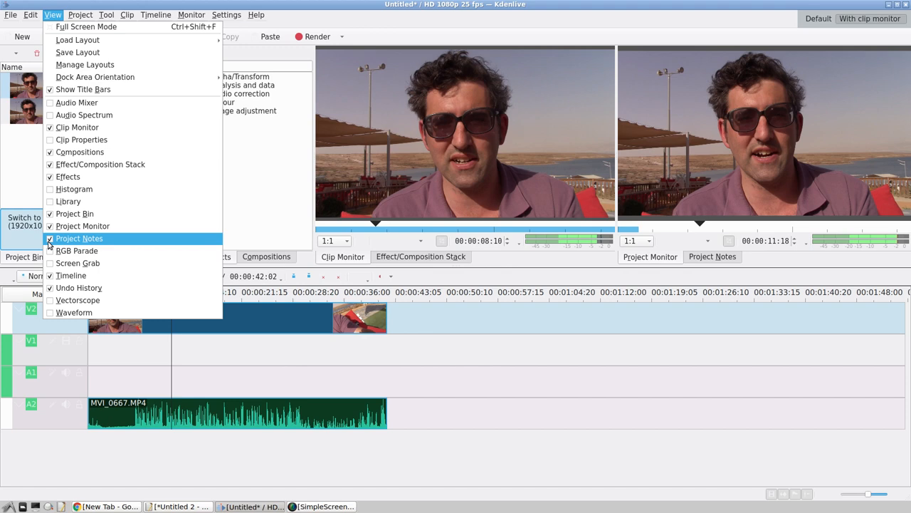
{"action": "left_click", "coordinate": [80, 238]}
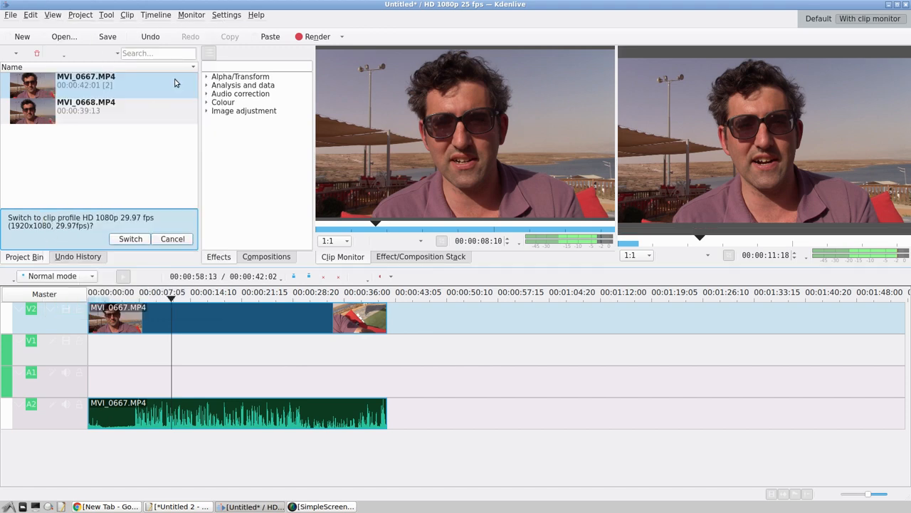
{"action": "left_click", "coordinate": [52, 14]}
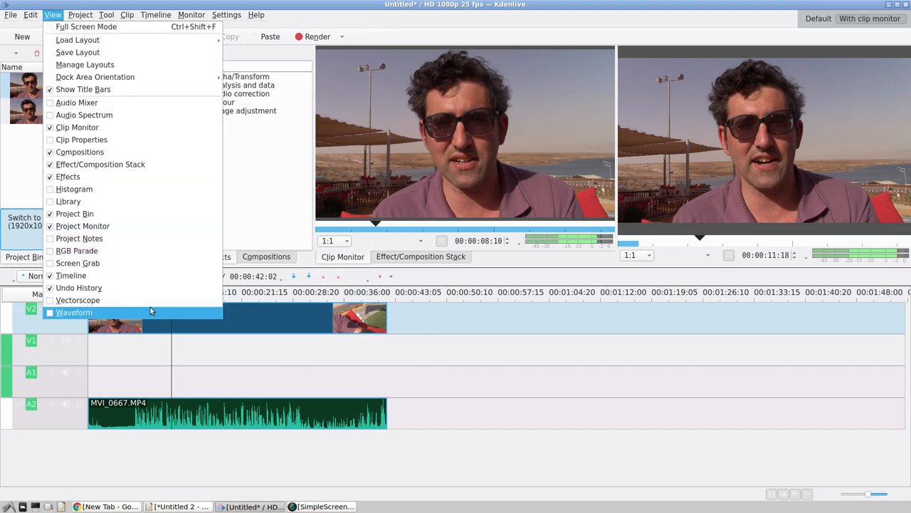
{"action": "mouse_move", "coordinate": [131, 299]}
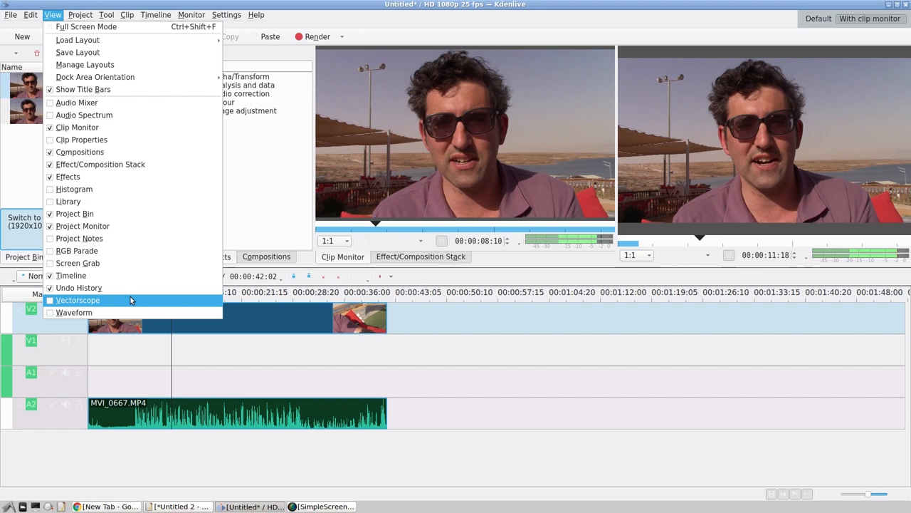
{"action": "mouse_move", "coordinate": [131, 52]}
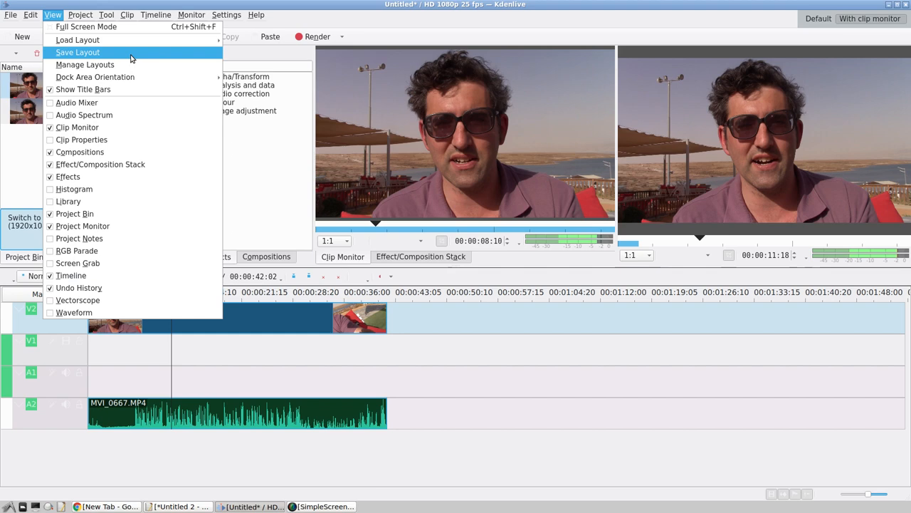
{"action": "mouse_move", "coordinate": [121, 60]}
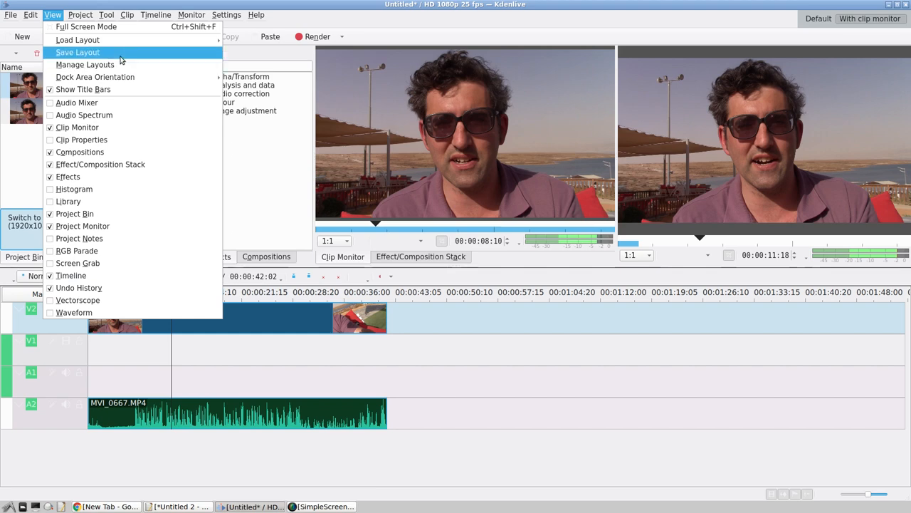
{"action": "left_click", "coordinate": [85, 64]}
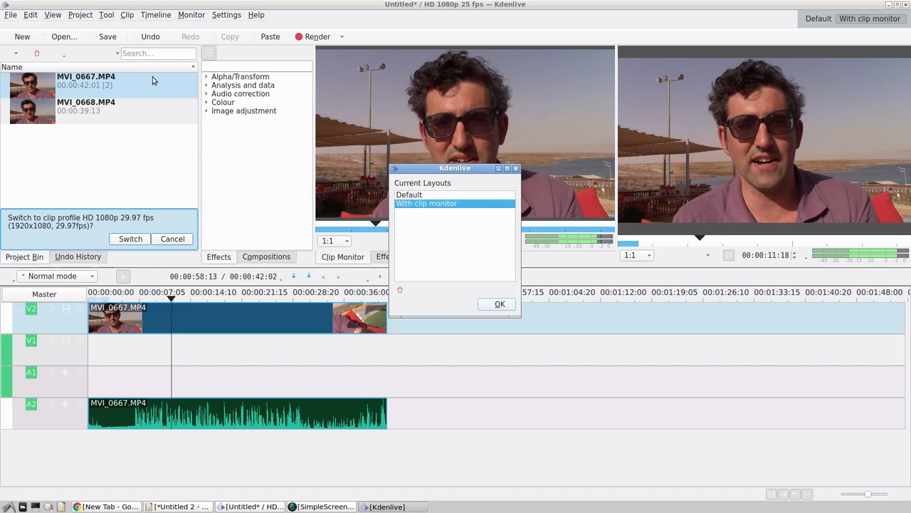
{"action": "mouse_move", "coordinate": [496, 266]}
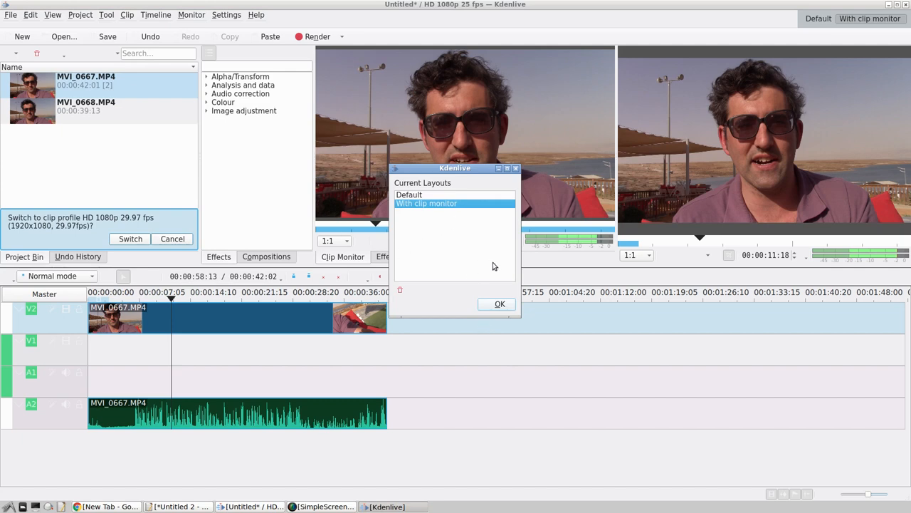
{"action": "mouse_move", "coordinate": [492, 268]}
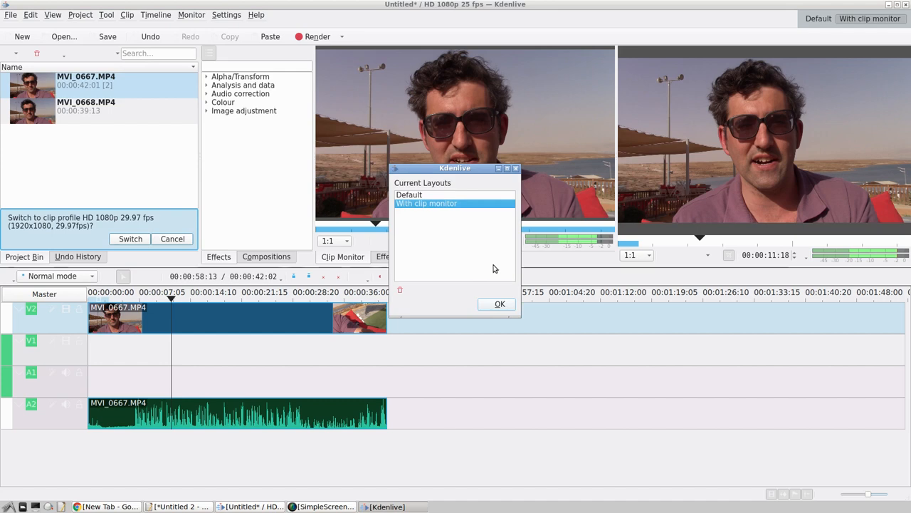
{"action": "mouse_move", "coordinate": [562, 343]}
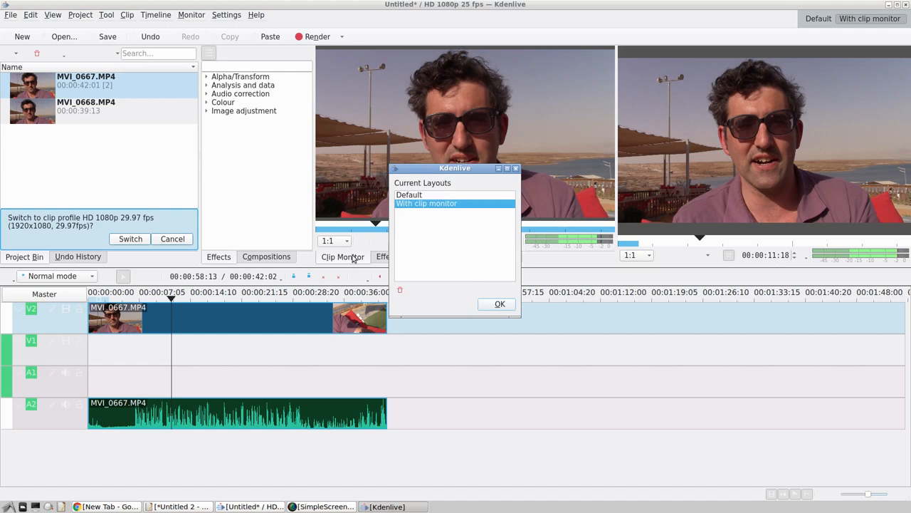
{"action": "mouse_move", "coordinate": [462, 263]}
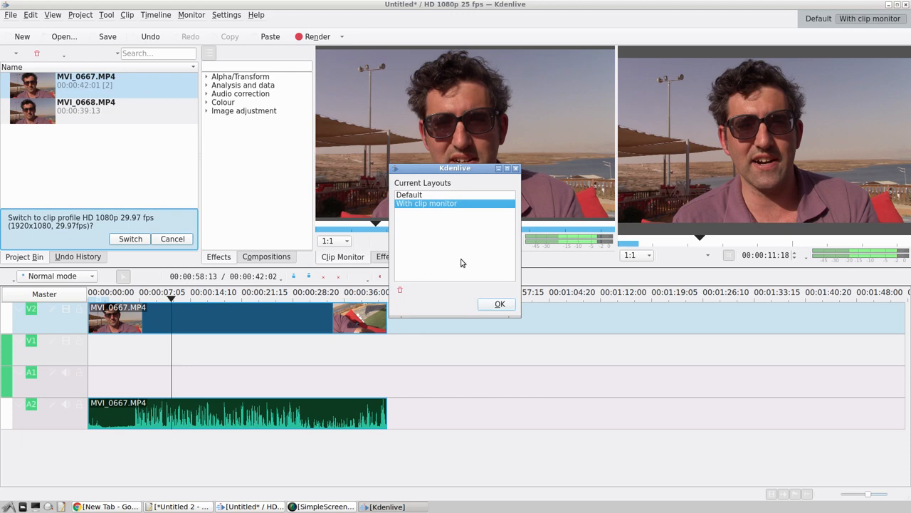
{"action": "mouse_move", "coordinate": [495, 313]}
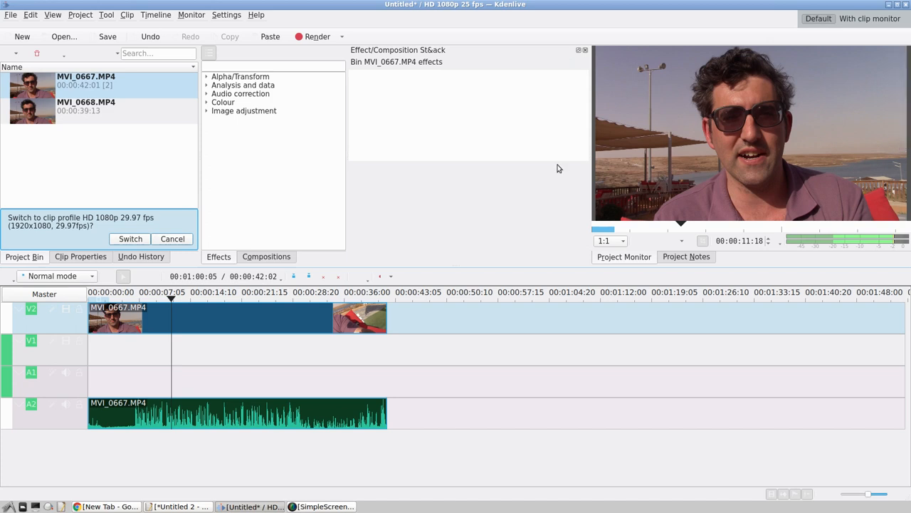
{"action": "mouse_move", "coordinate": [475, 248]}
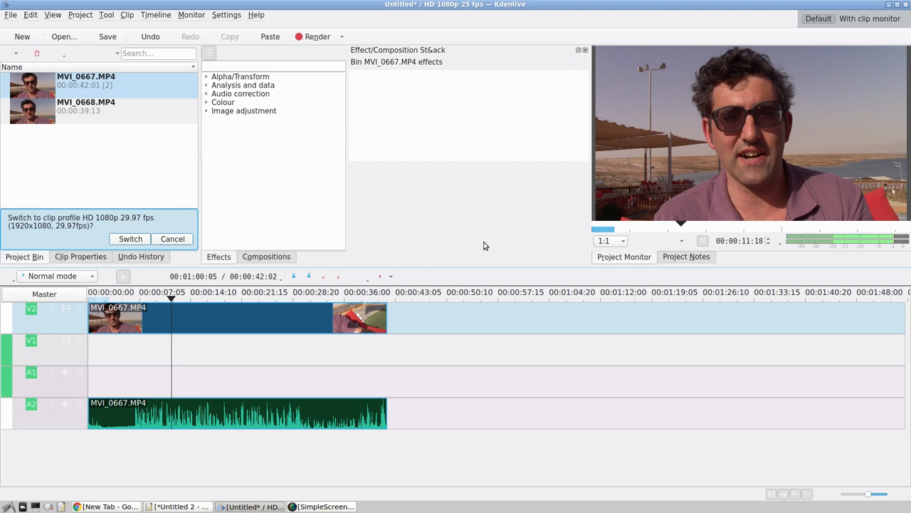
{"action": "mouse_move", "coordinate": [108, 37]}
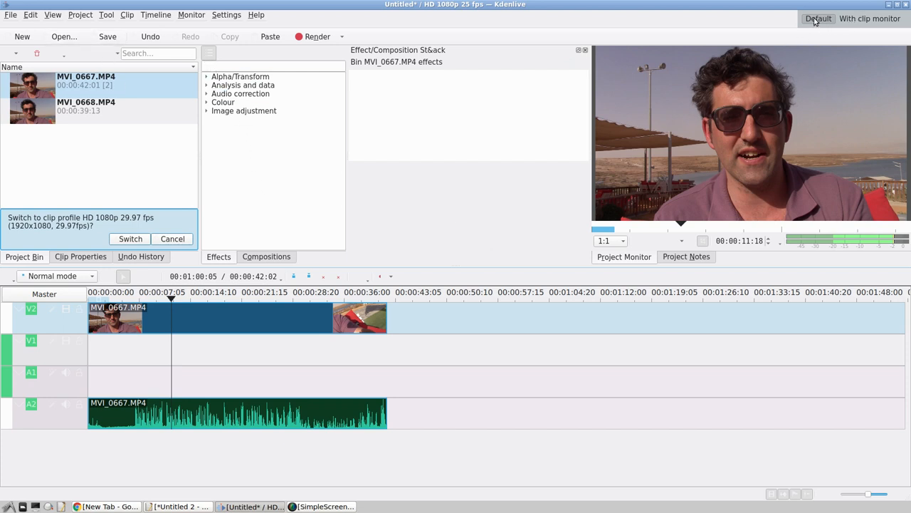
{"action": "mouse_move", "coordinate": [854, 6]}
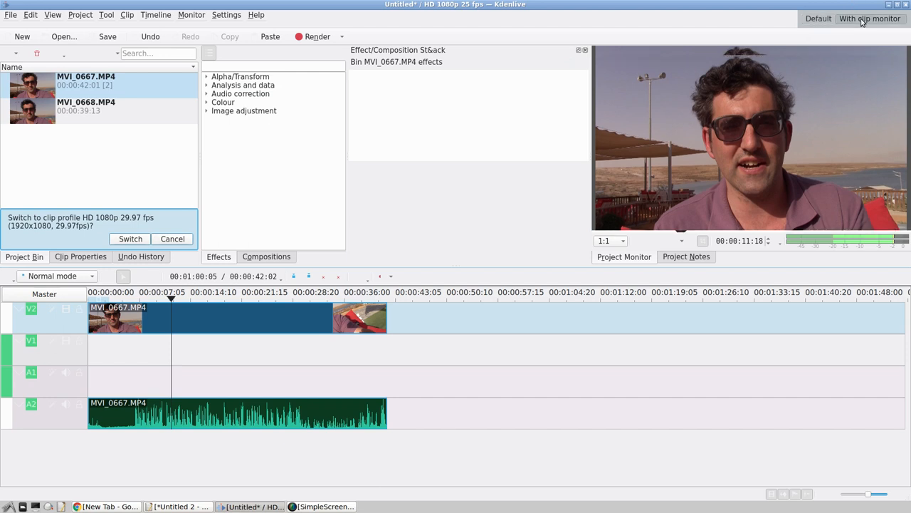
Step: Switch back to the With clip monitor layout from the top-right layout switcher
{"action": "left_click", "coordinate": [868, 18]}
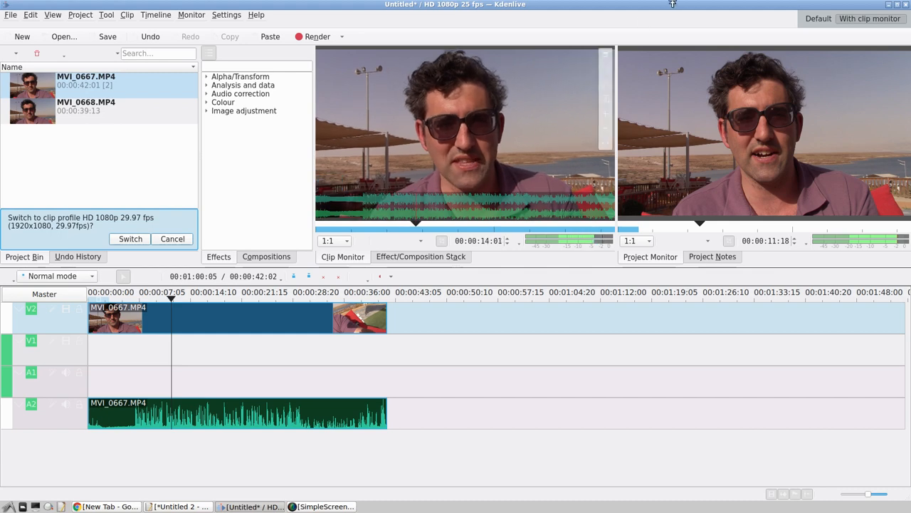
Step: Load MVI_0668.MP4 from the Project Bin into the Clip Monitor
{"action": "left_click", "coordinate": [86, 107]}
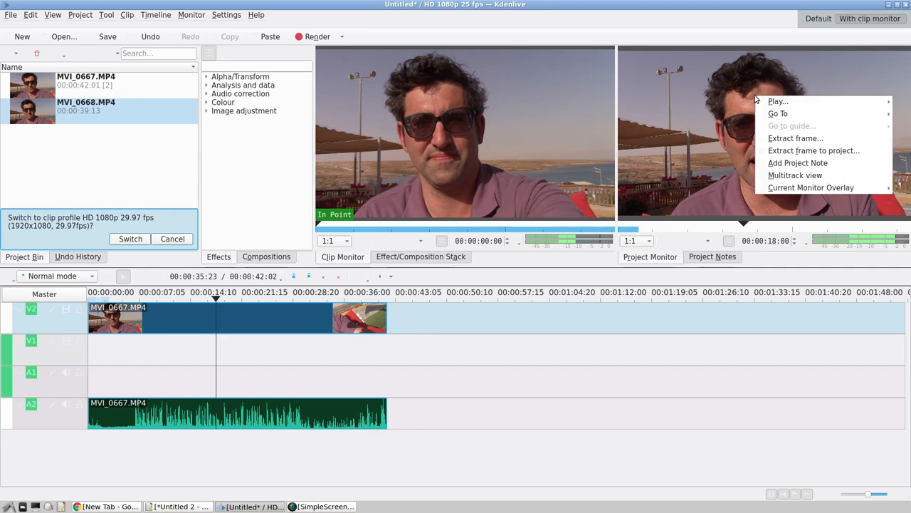
{"action": "mouse_move", "coordinate": [777, 113]}
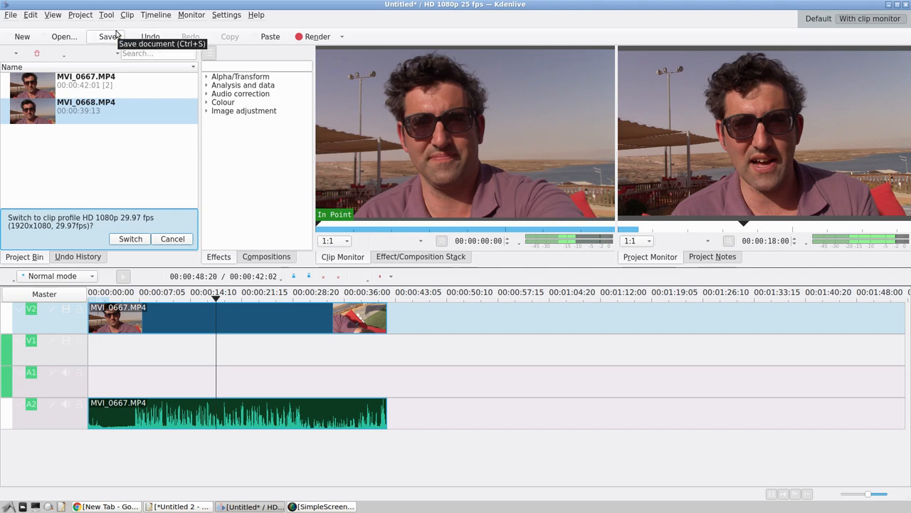
{"action": "mouse_move", "coordinate": [71, 176]}
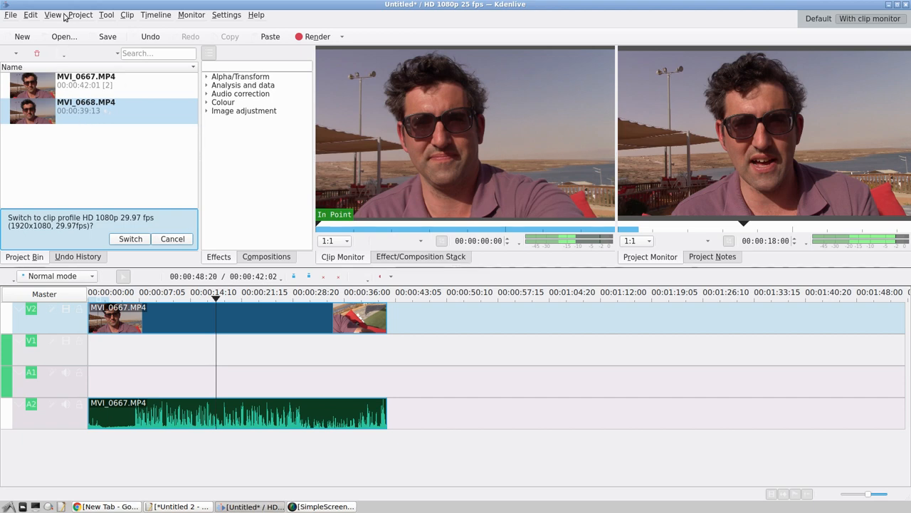
Step: Save the current arrangement as the Default layout, overwriting the earlier version
{"action": "left_click", "coordinate": [53, 14]}
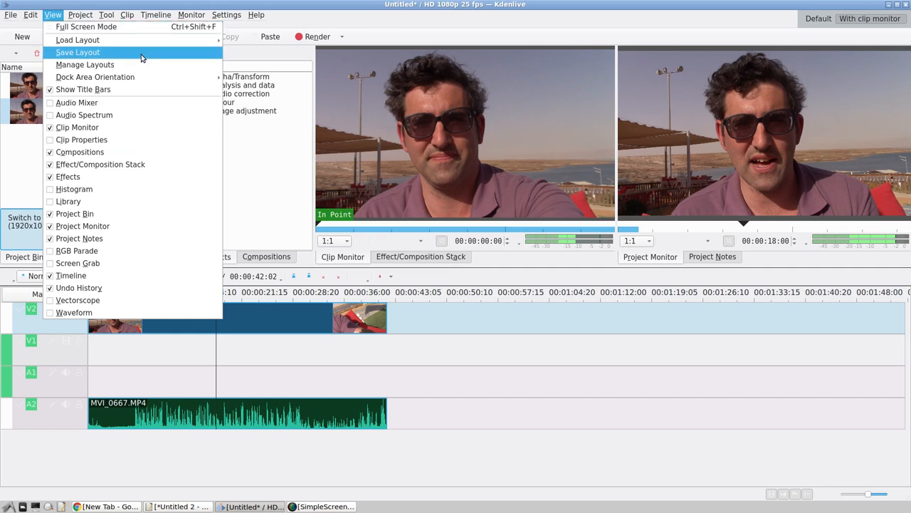
{"action": "mouse_move", "coordinate": [134, 59]}
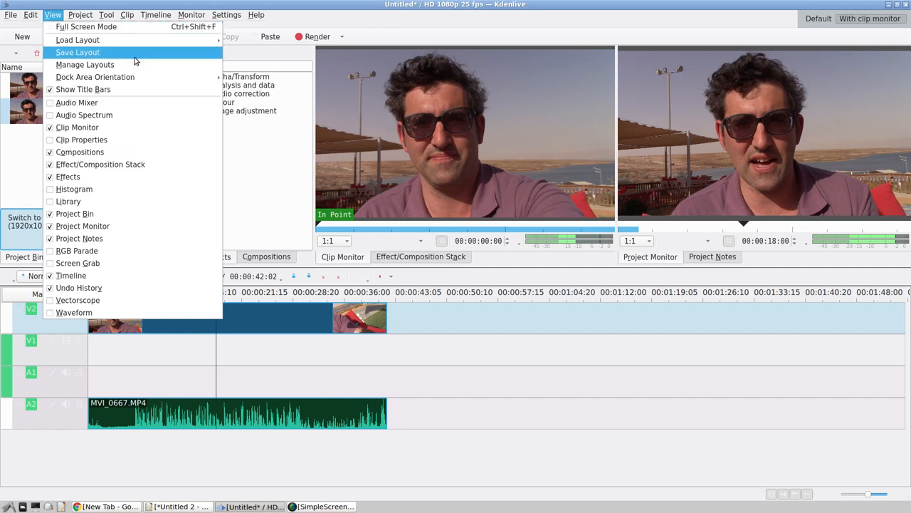
{"action": "left_click", "coordinate": [77, 51]}
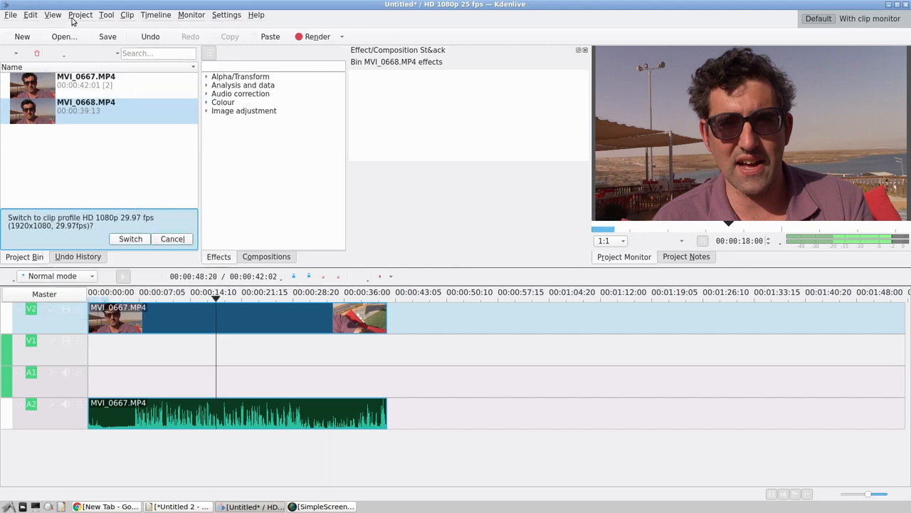
{"action": "left_click", "coordinate": [80, 14]}
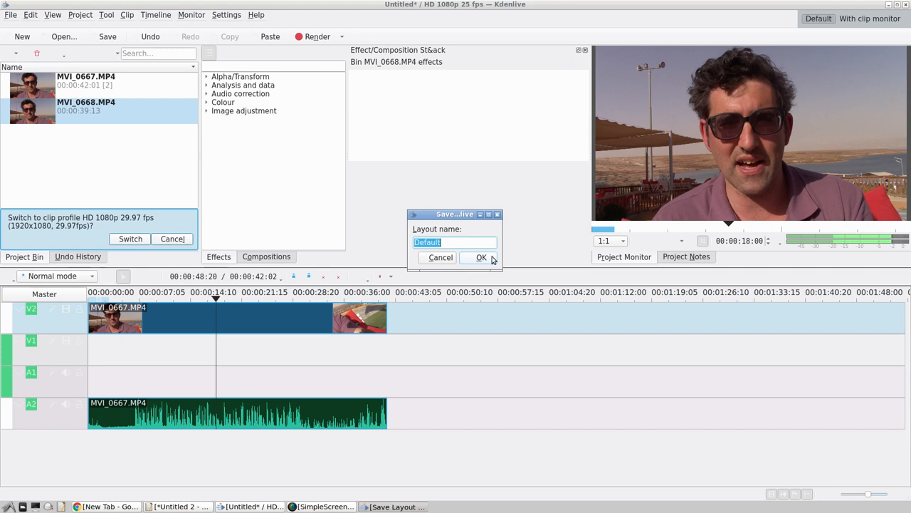
{"action": "left_click", "coordinate": [481, 256]}
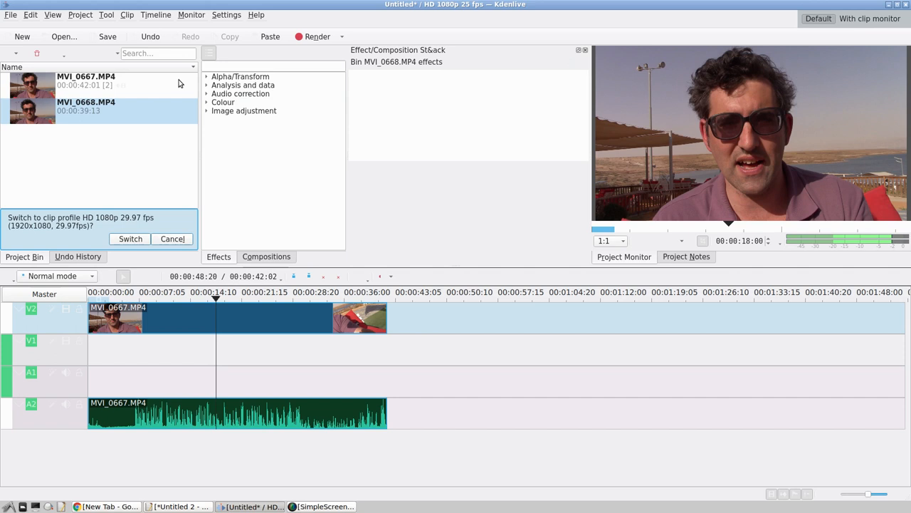
{"action": "mouse_move", "coordinate": [863, 26]}
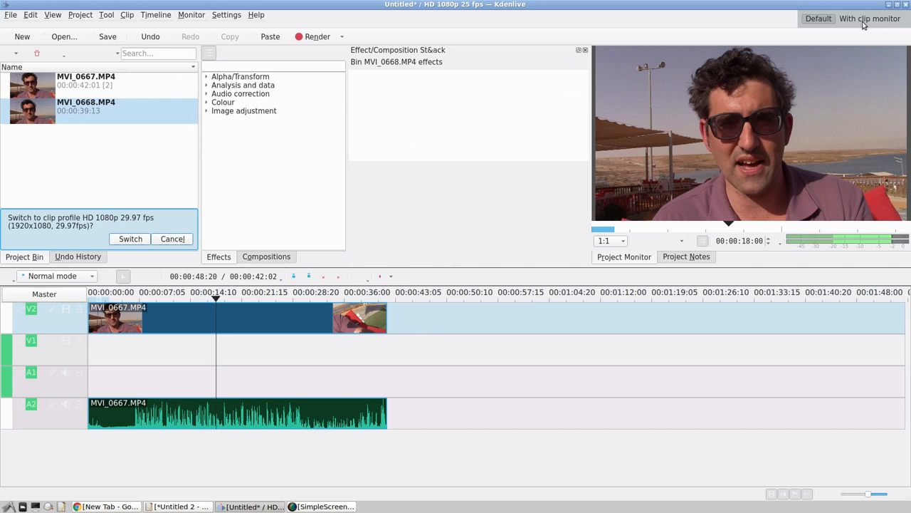
Step: Switch to the With clip monitor layout before re-saving it
{"action": "left_click", "coordinate": [869, 19]}
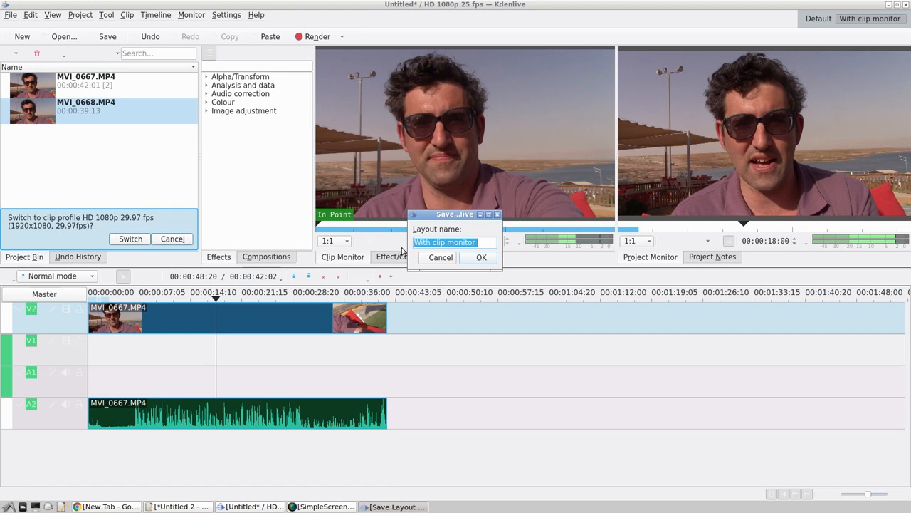
{"action": "mouse_move", "coordinate": [419, 279]}
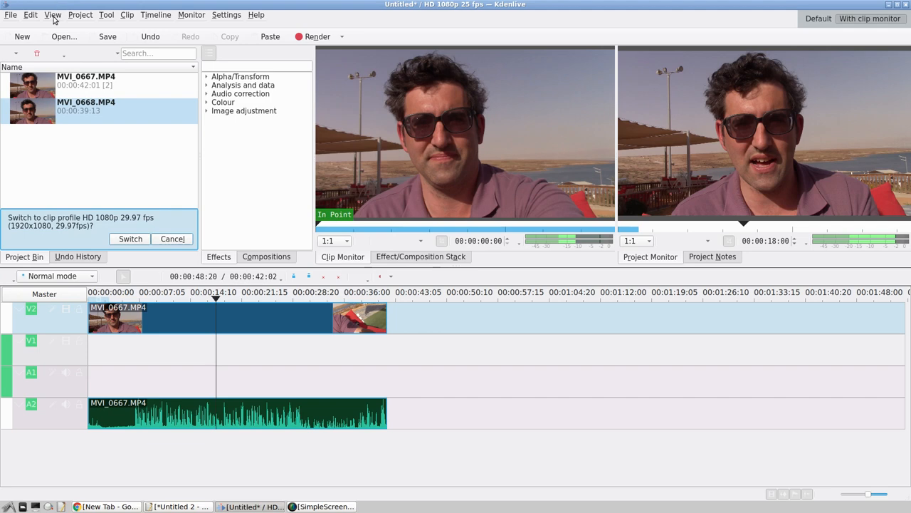
Step: Reach the Layouts section of Configure Keyboard Shortcuts, trying the search with 'def' and 'clip' first
{"action": "left_click", "coordinate": [227, 14]}
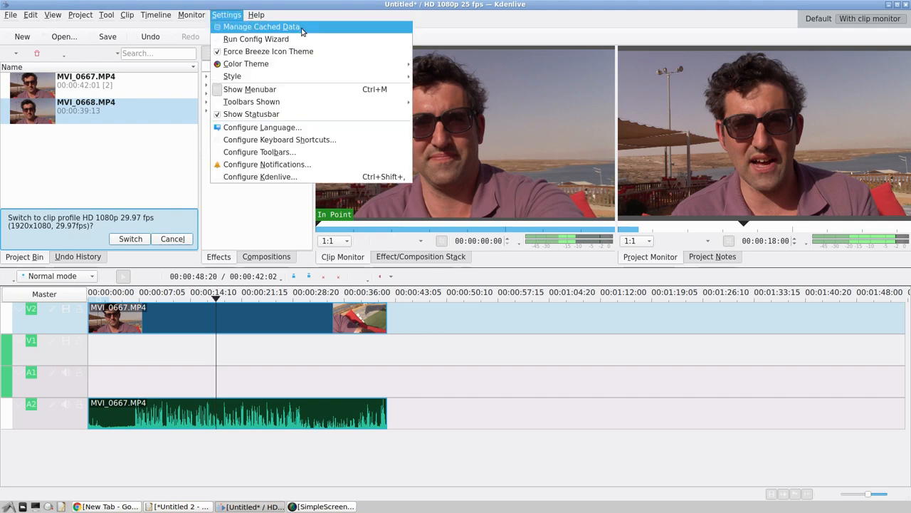
{"action": "mouse_move", "coordinate": [279, 139]}
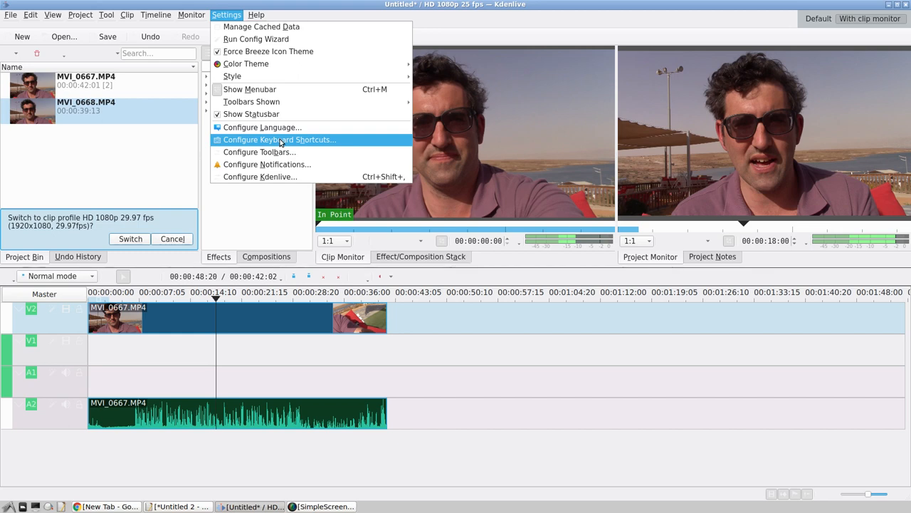
{"action": "left_click", "coordinate": [279, 139]}
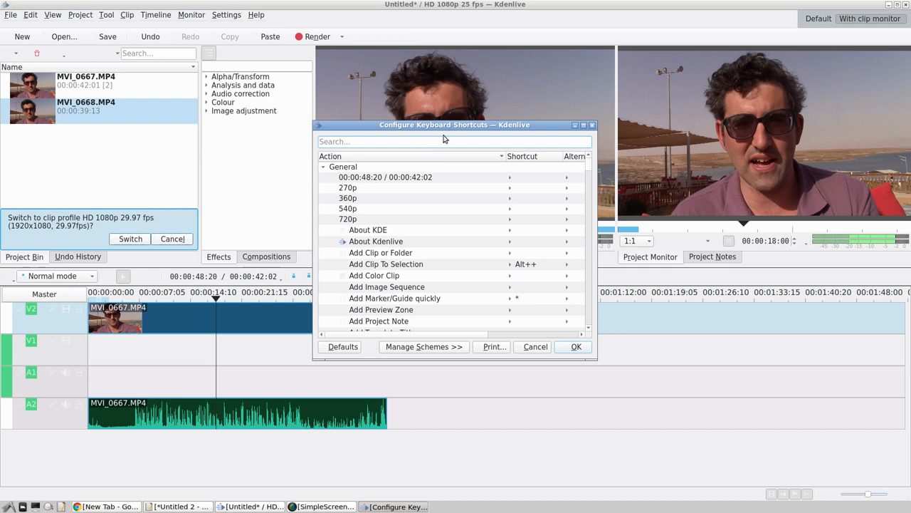
{"action": "type", "text": "def"}
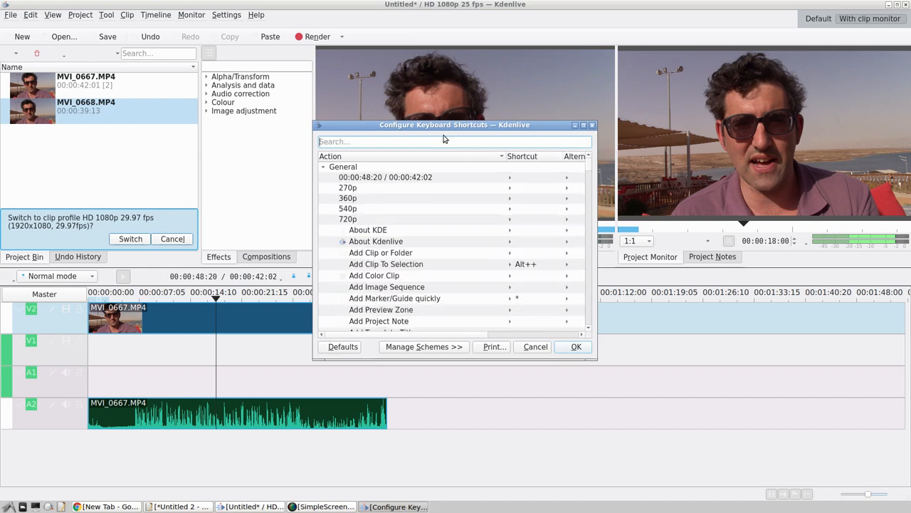
{"action": "type", "text": "clip"}
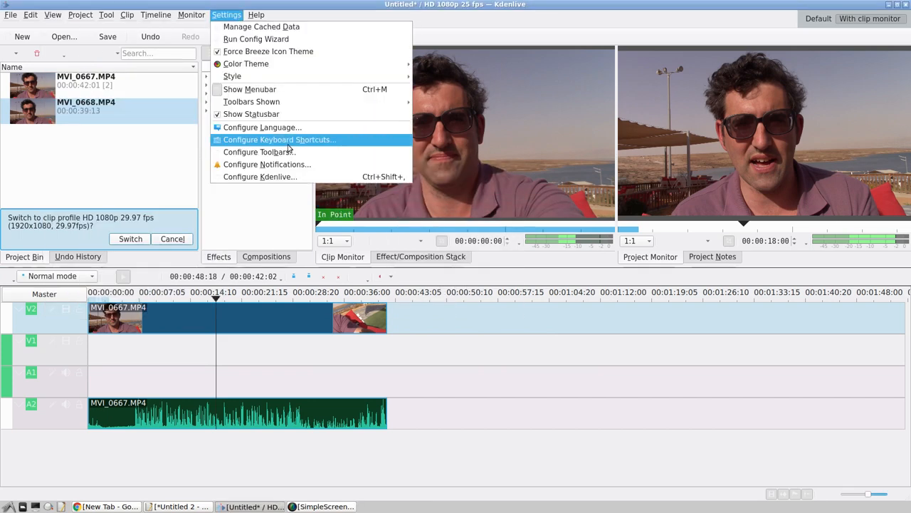
{"action": "left_click", "coordinate": [279, 139]}
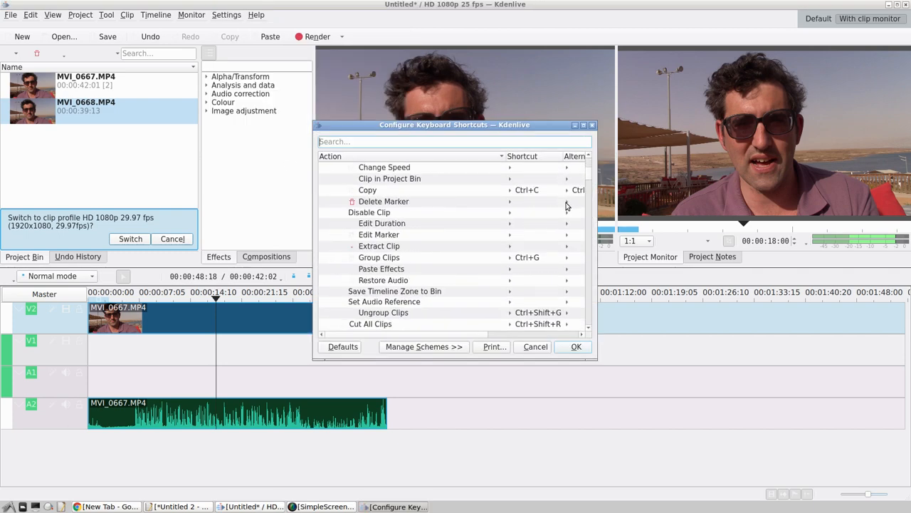
{"action": "scroll", "scroll_direction": "down", "scroll_amount": 3}
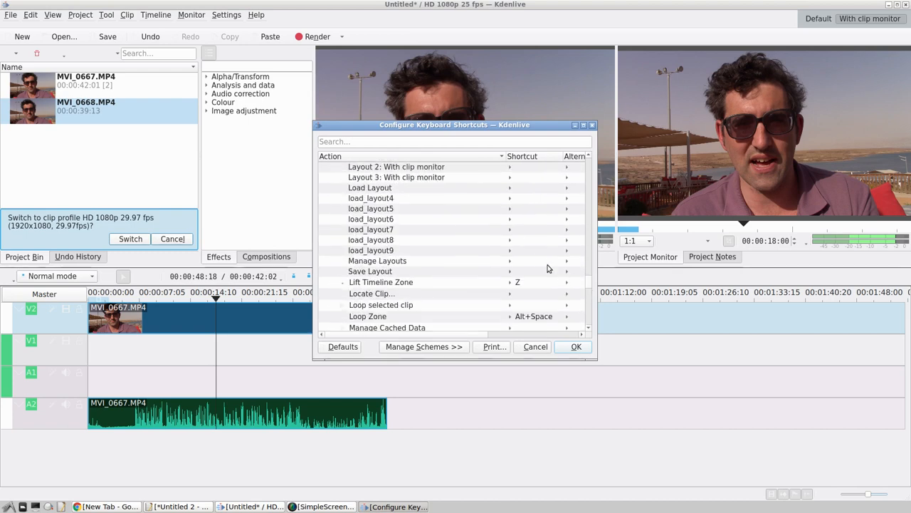
Step: Assign the custom shortcut Meta+G to Layout 1: Default
{"action": "left_click", "coordinate": [333, 239]}
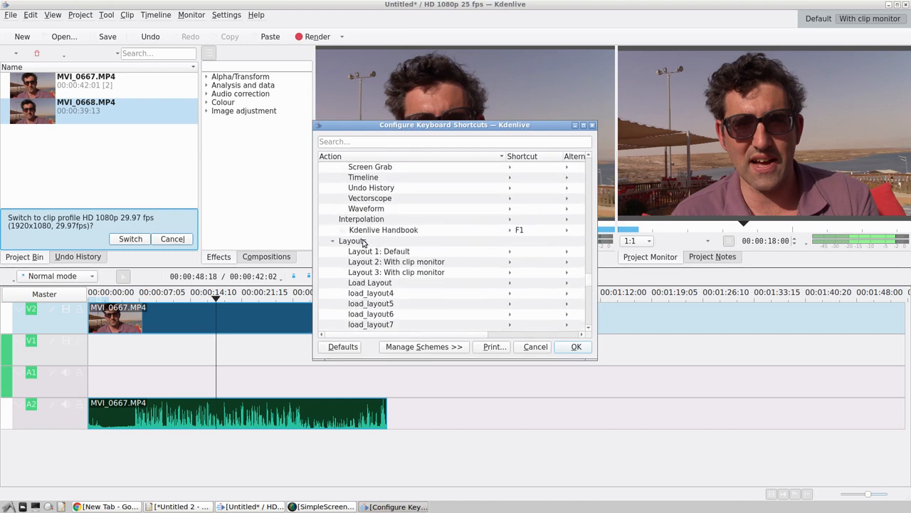
{"action": "left_click", "coordinate": [378, 251]}
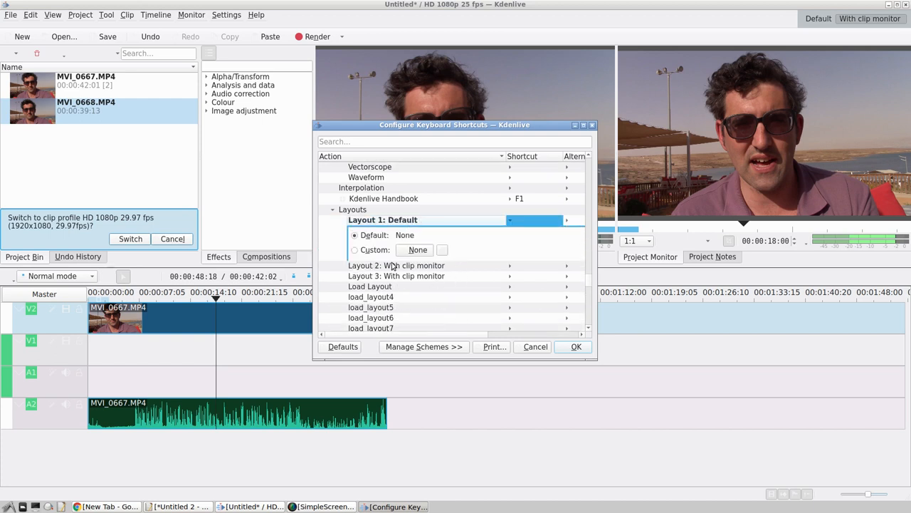
{"action": "left_click", "coordinate": [403, 265]}
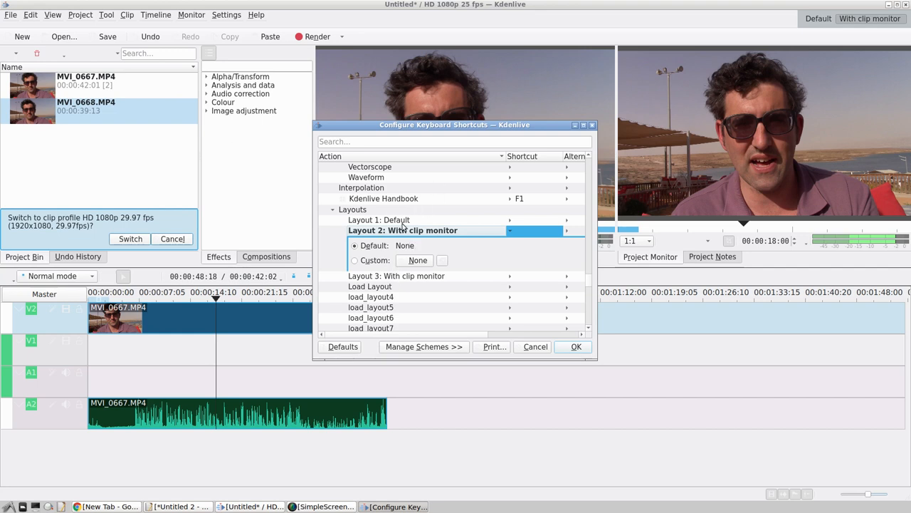
{"action": "left_click", "coordinate": [383, 219]}
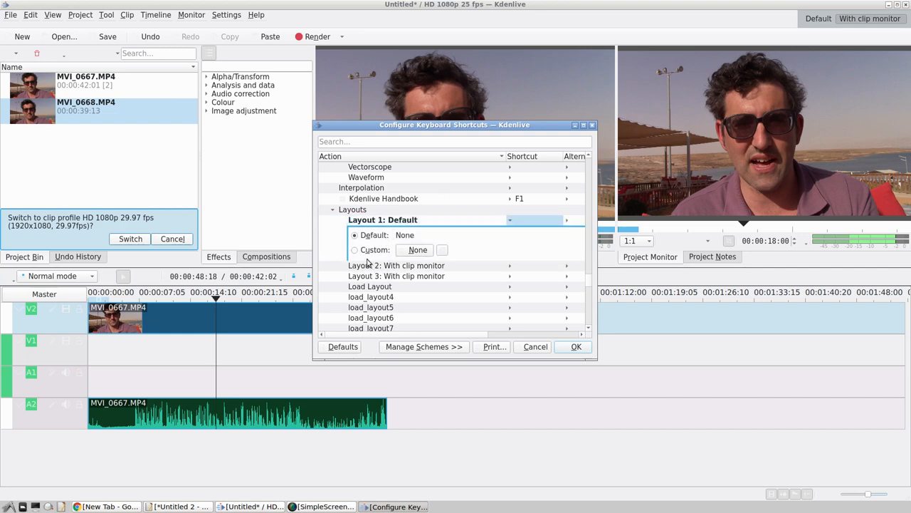
{"action": "left_click", "coordinate": [354, 251]}
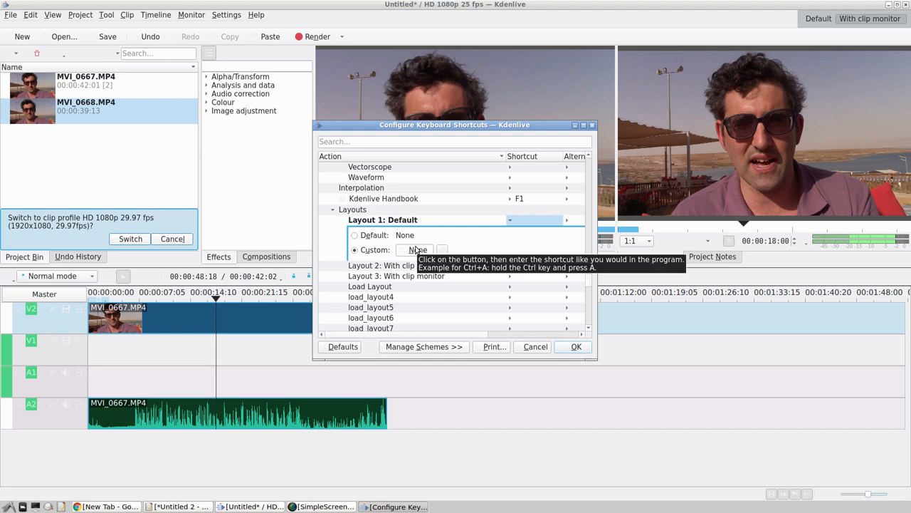
{"action": "left_click", "coordinate": [415, 250]}
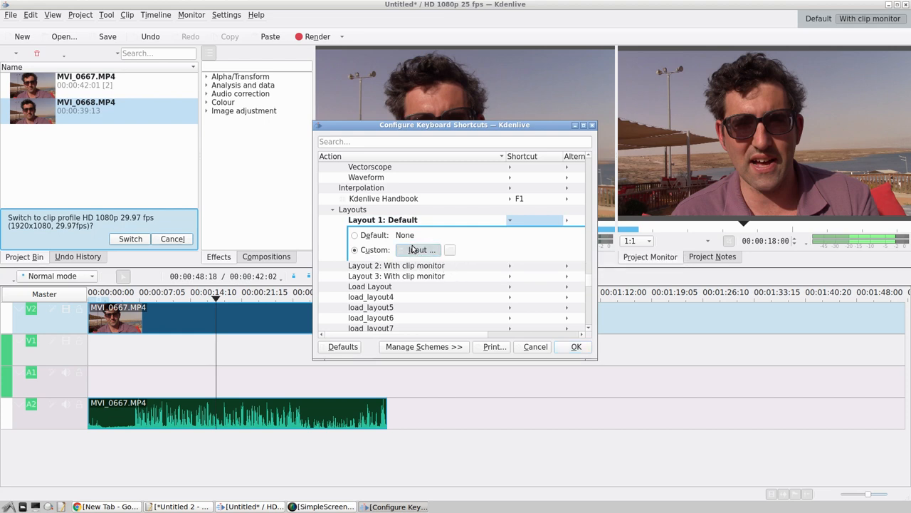
{"action": "left_click", "coordinate": [419, 249]}
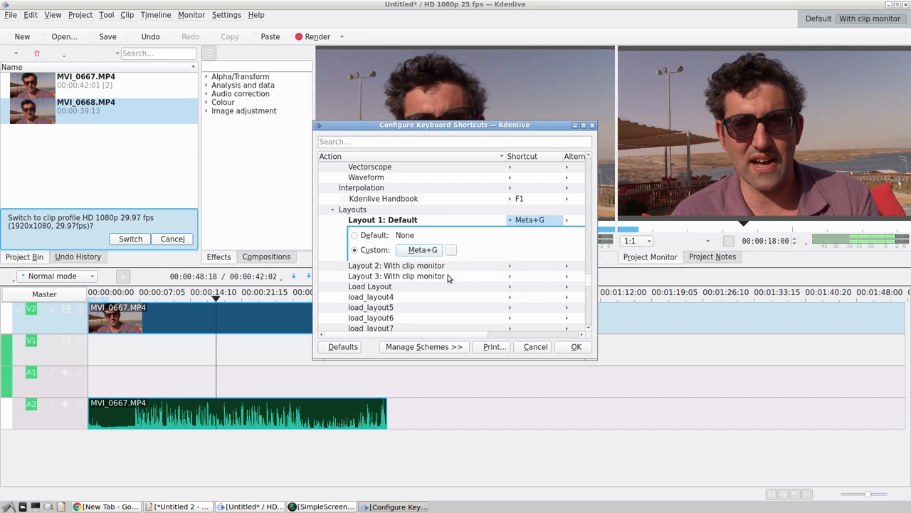
{"action": "mouse_move", "coordinate": [406, 273]}
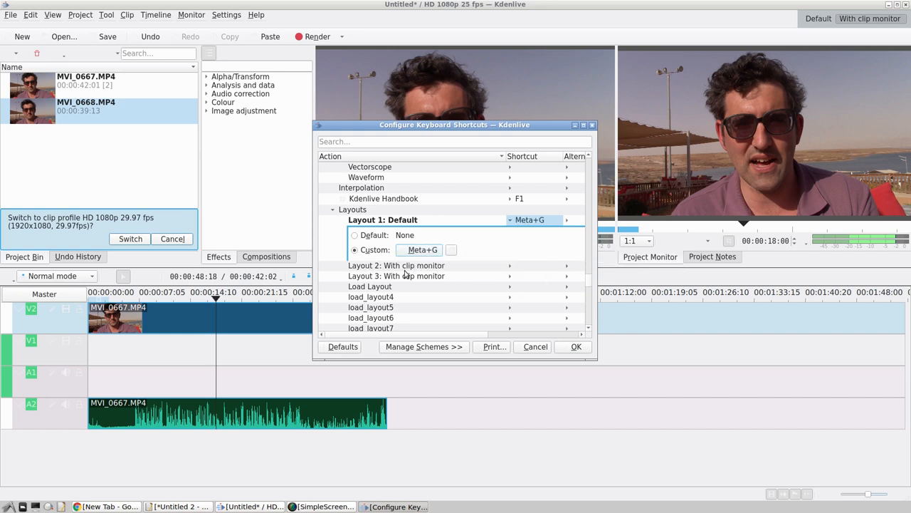
{"action": "mouse_move", "coordinate": [407, 276]}
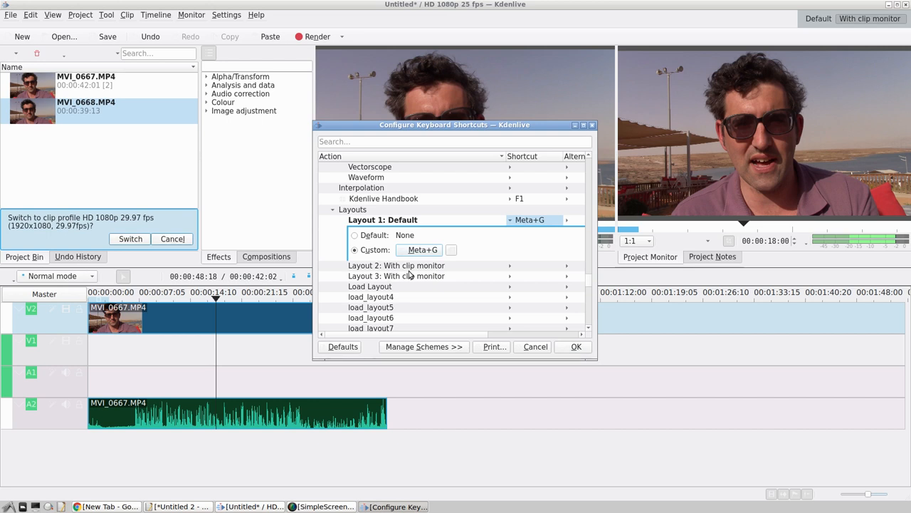
Step: Assign Meta+H to Layout 2: With clip monitor and confirm the shortcut changes
{"action": "left_click", "coordinate": [402, 231]}
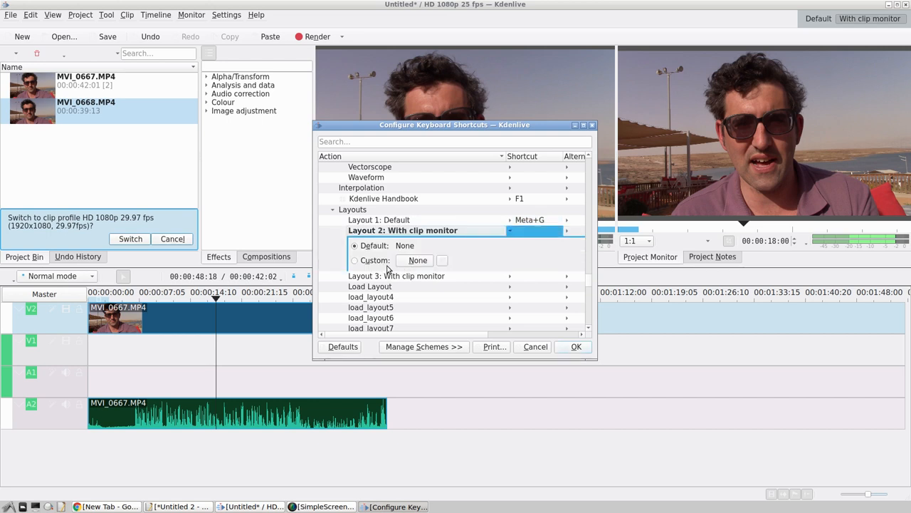
{"action": "left_click", "coordinate": [354, 259]}
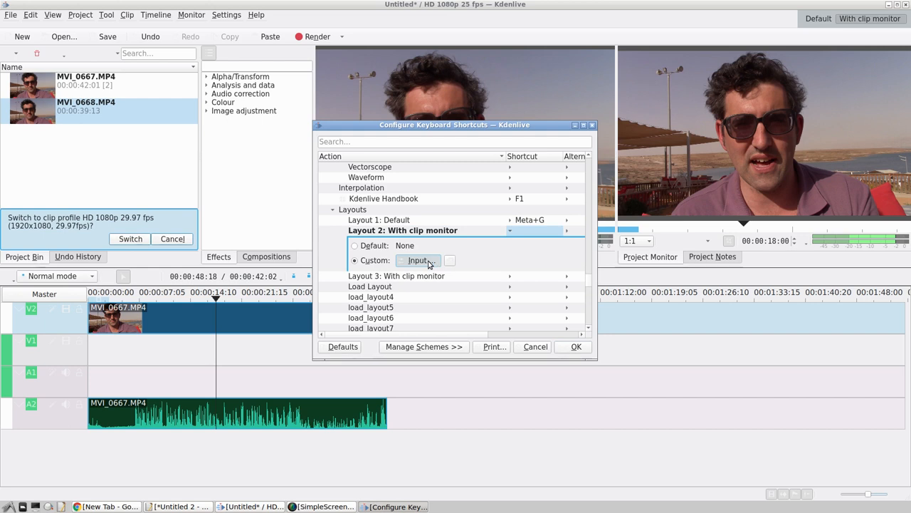
{"action": "key", "text": "Meta+H"}
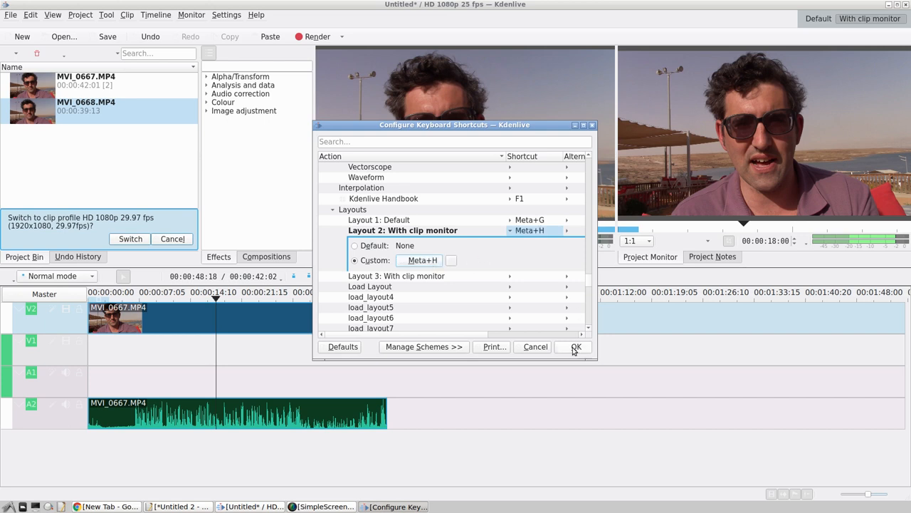
{"action": "left_click", "coordinate": [576, 347]}
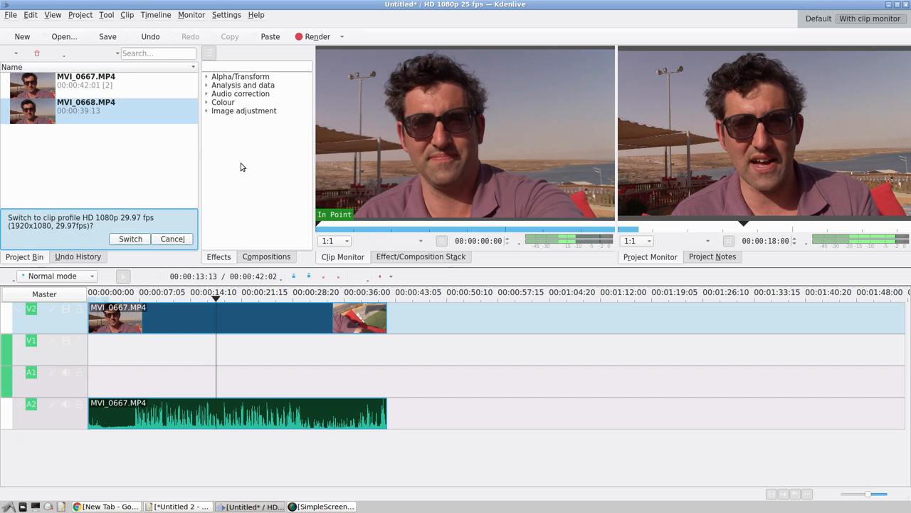
{"action": "mouse_move", "coordinate": [70, 11]}
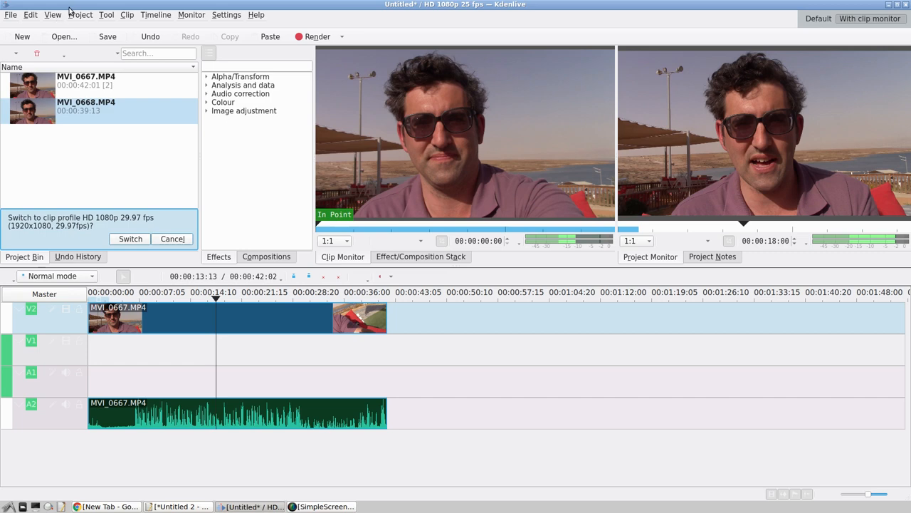
Step: Show the View menu's Load Layout, Save Layout and Manage Layouts commands after glancing at Project
{"action": "left_click", "coordinate": [80, 15]}
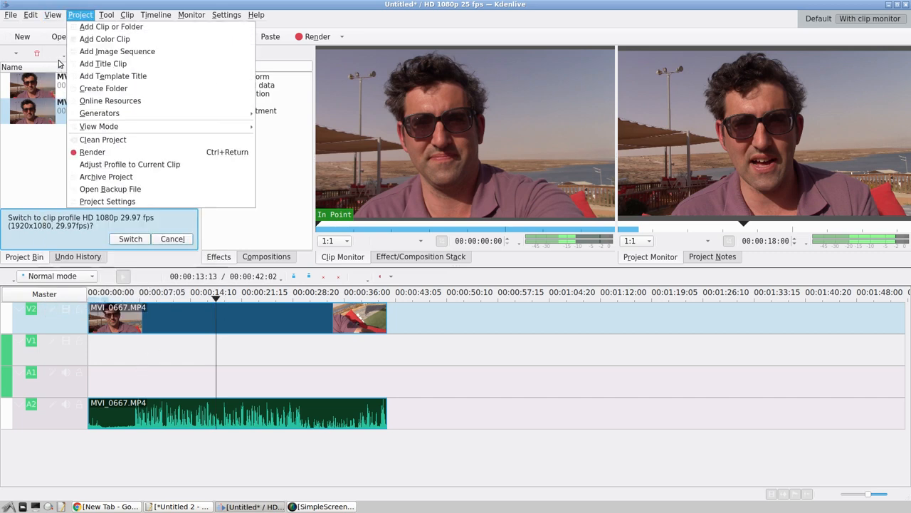
{"action": "left_click", "coordinate": [53, 15]}
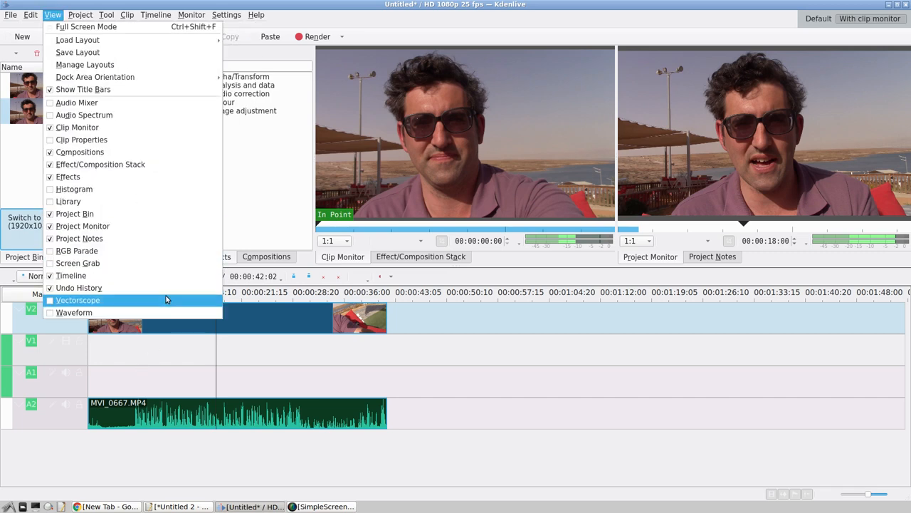
{"action": "mouse_move", "coordinate": [774, 356]}
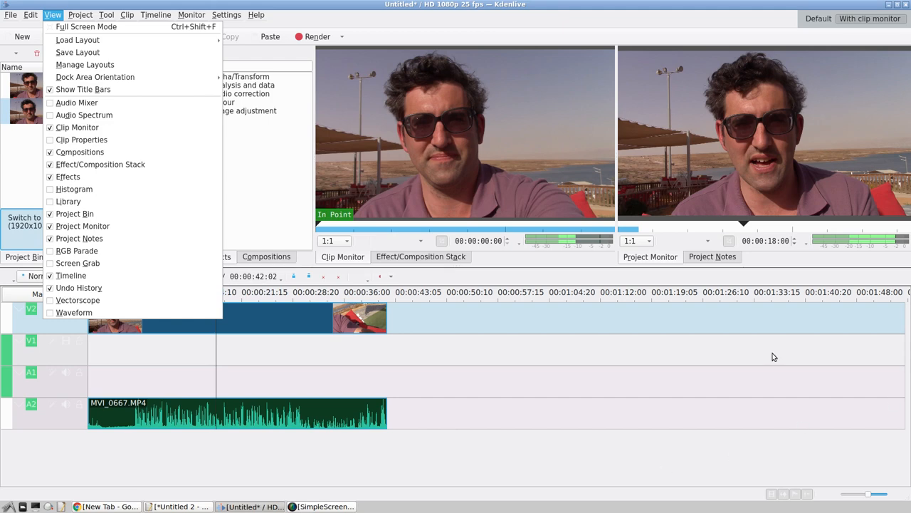